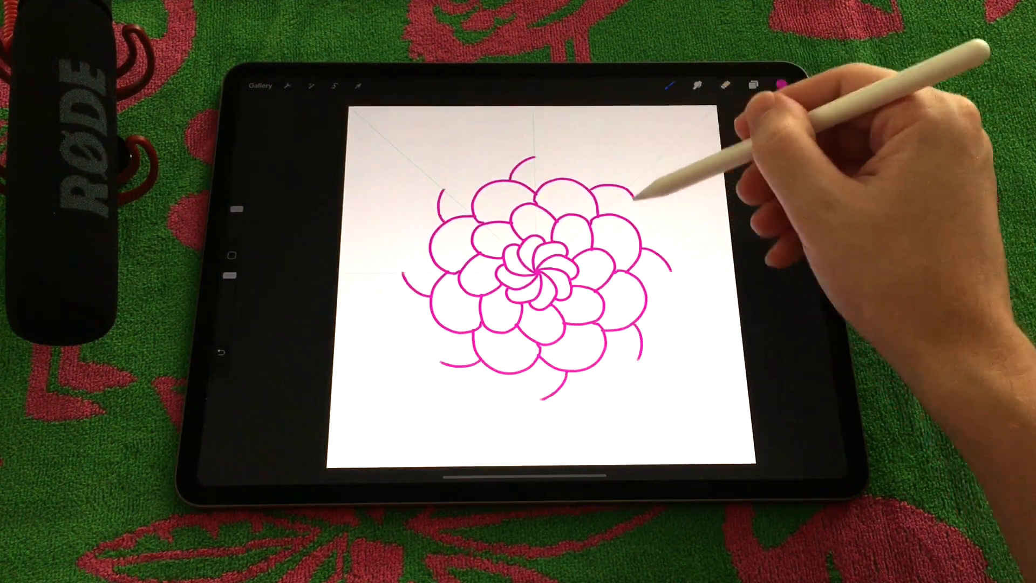
Browse the gallery, view an earlier artwork, then create a new blank canvas
{"action": "left_click", "coordinate": [258, 86]}
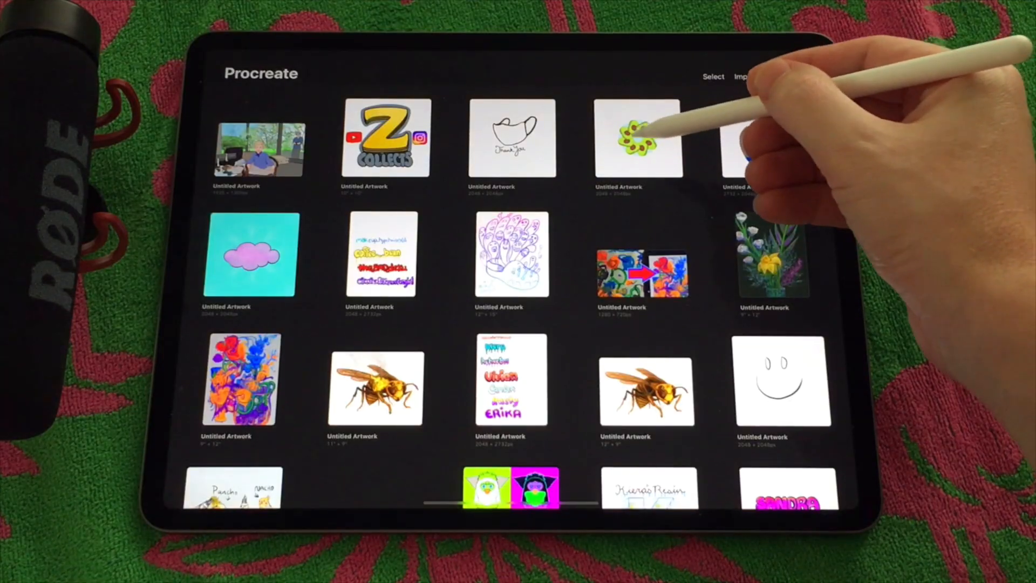
{"action": "left_click", "coordinate": [635, 138]}
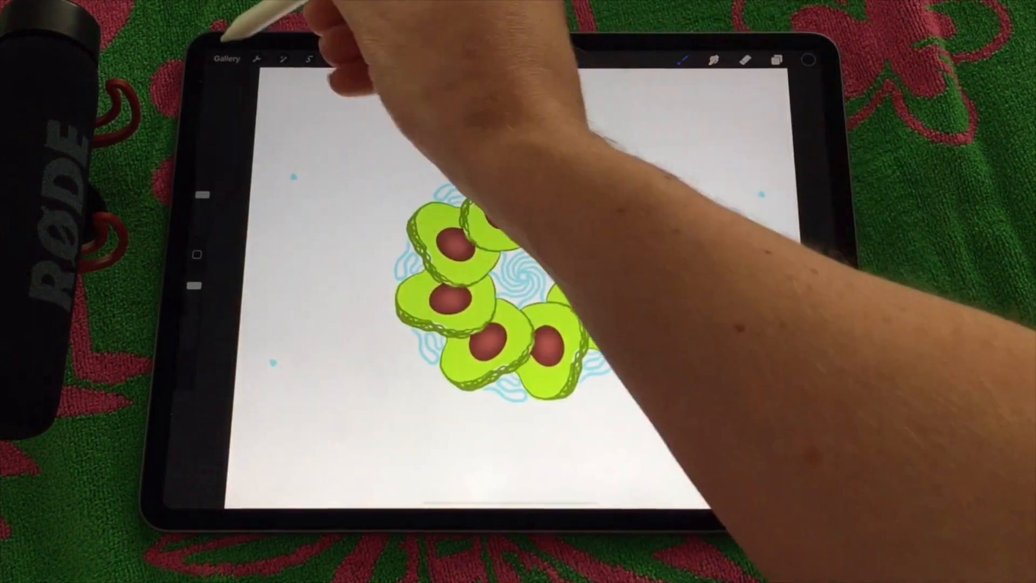
{"action": "left_click", "coordinate": [226, 59]}
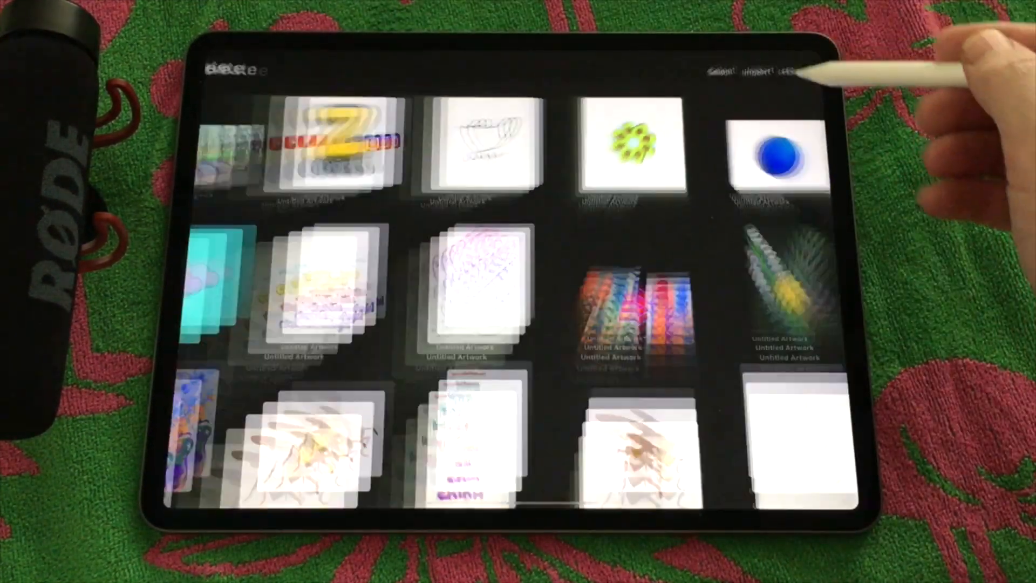
{"action": "left_click", "coordinate": [809, 76]}
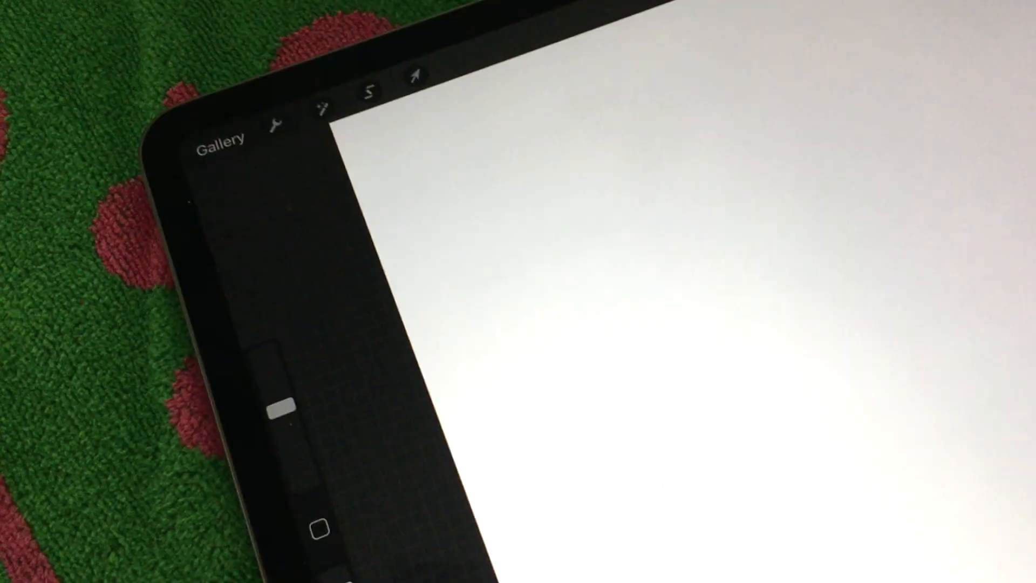
Enable the Drawing Guide in Canvas settings and colour its lines magenta
{"action": "left_click", "coordinate": [322, 111]}
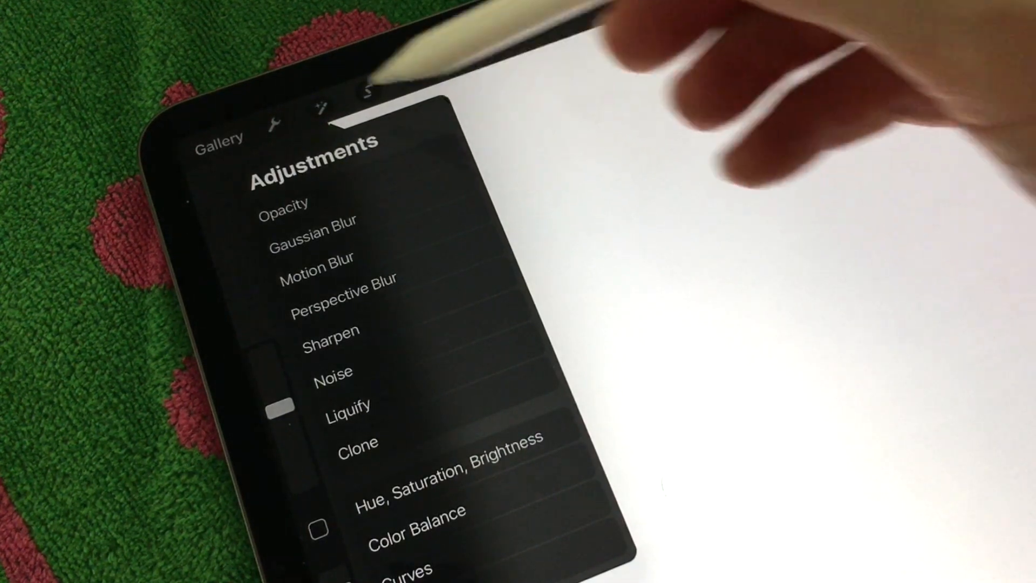
{"action": "left_click", "coordinate": [273, 125]}
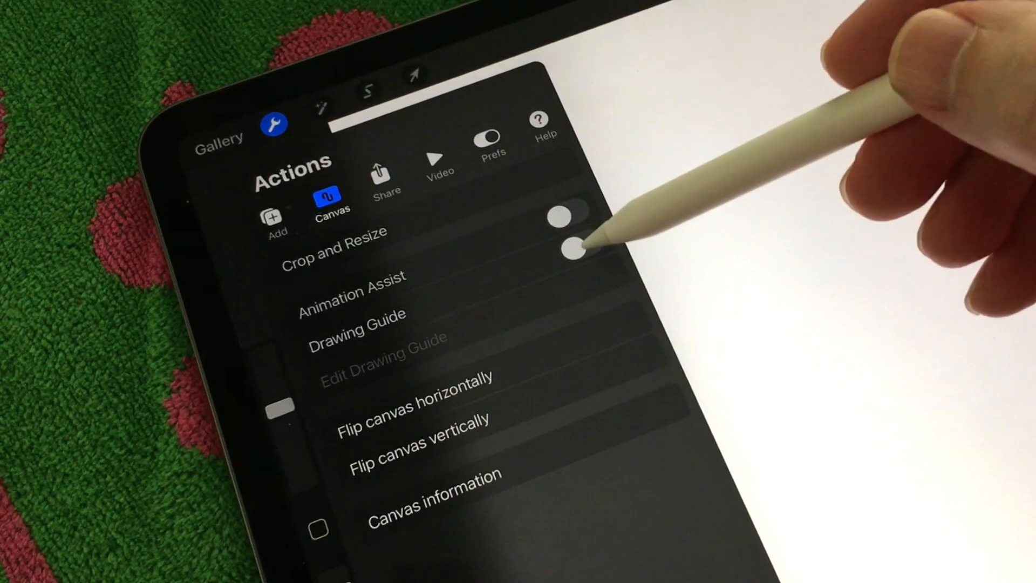
{"action": "left_click", "coordinate": [577, 256]}
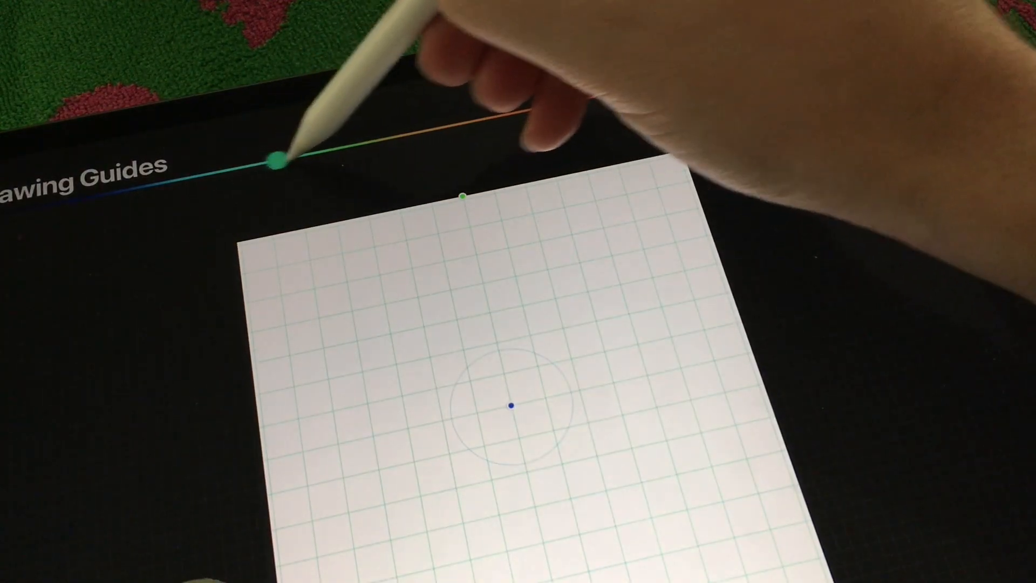
{"action": "left_click_drag", "start_coordinate": [278, 158], "coordinate": [767, 63]}
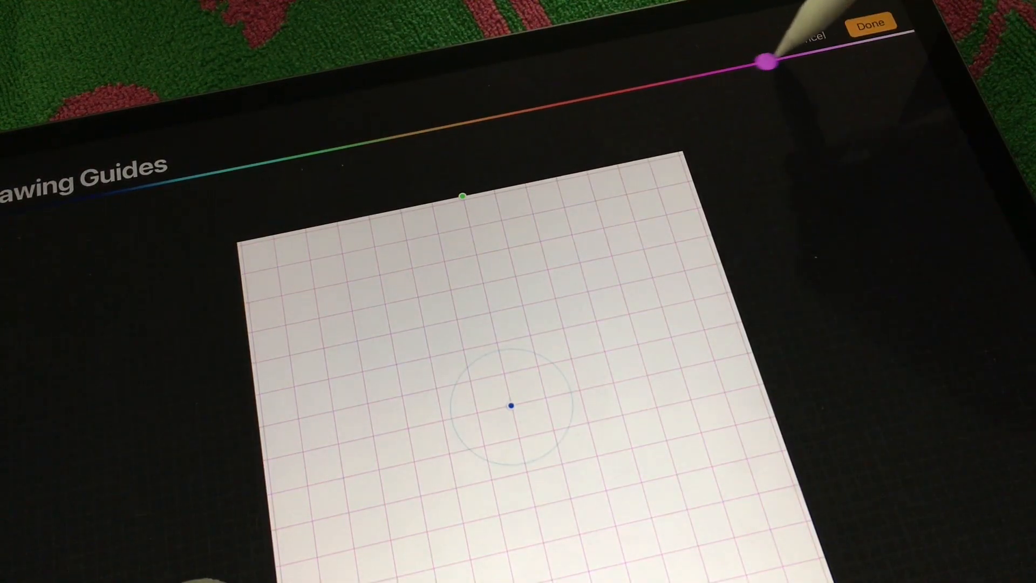
{"action": "left_click_drag", "start_coordinate": [770, 62], "coordinate": [645, 78]}
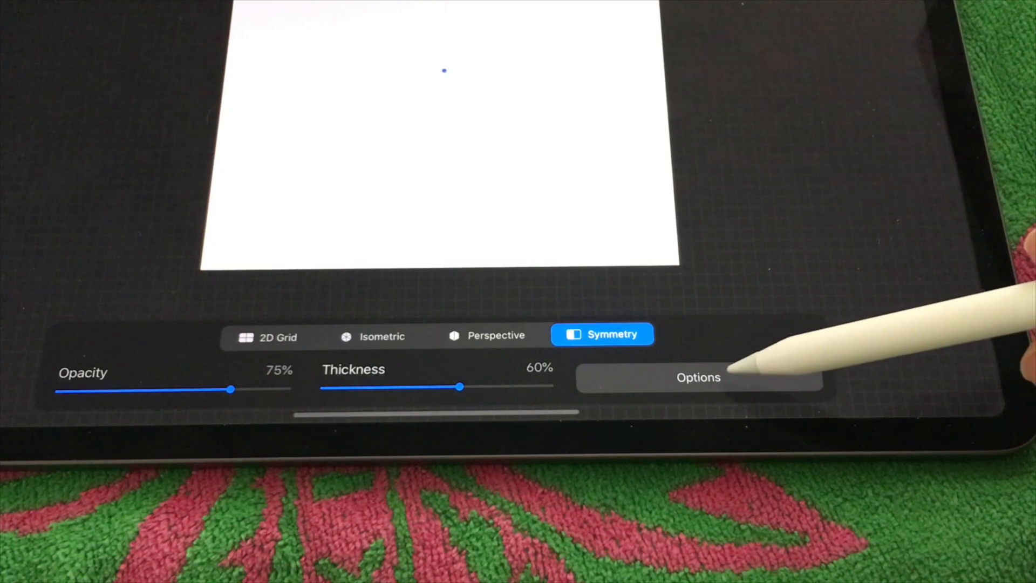
Keep the guide Vertical, turn on Rotational Symmetry, and confirm with Done
{"action": "left_click", "coordinate": [699, 377]}
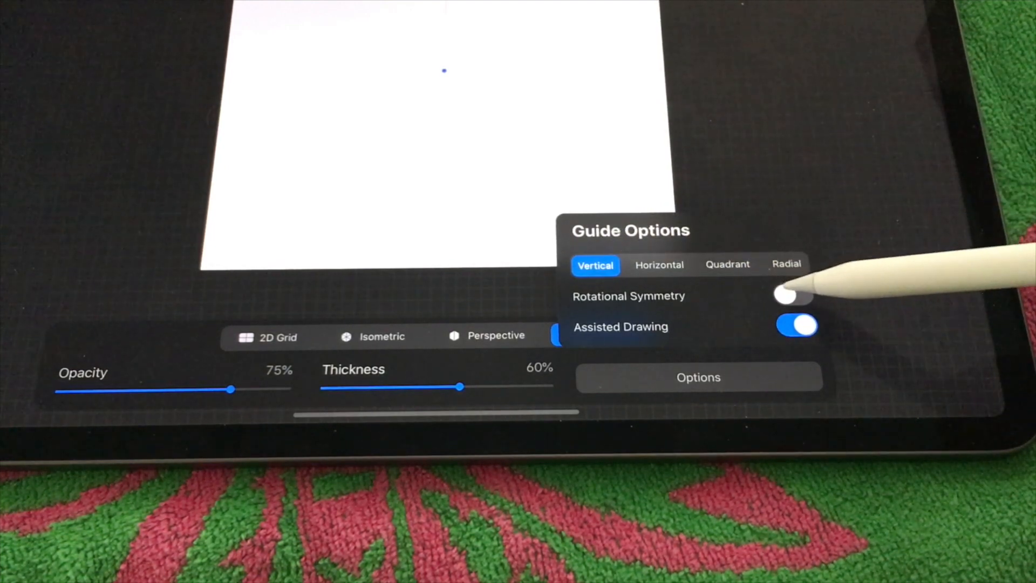
{"action": "left_click", "coordinate": [789, 296]}
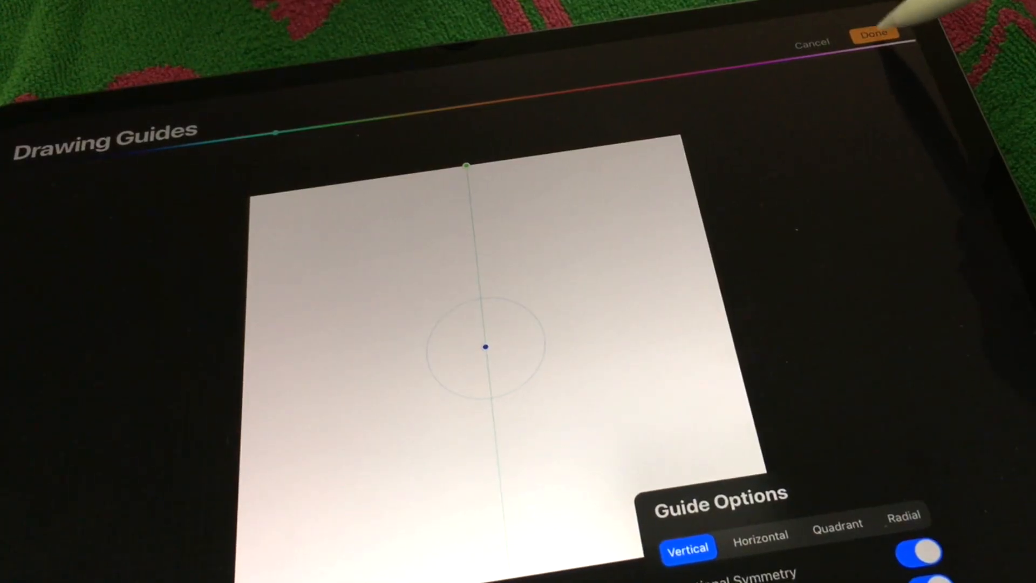
{"action": "left_click", "coordinate": [879, 34]}
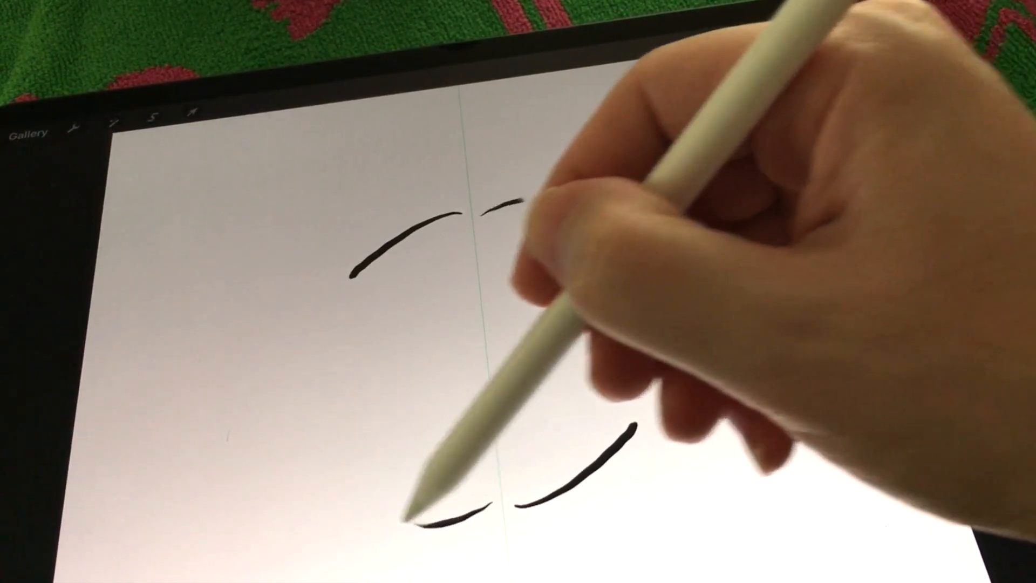
Draw a mirrored test stroke across the vertical symmetry guide
{"action": "left_click_drag", "start_coordinate": [516, 198], "coordinate": [628, 251]}
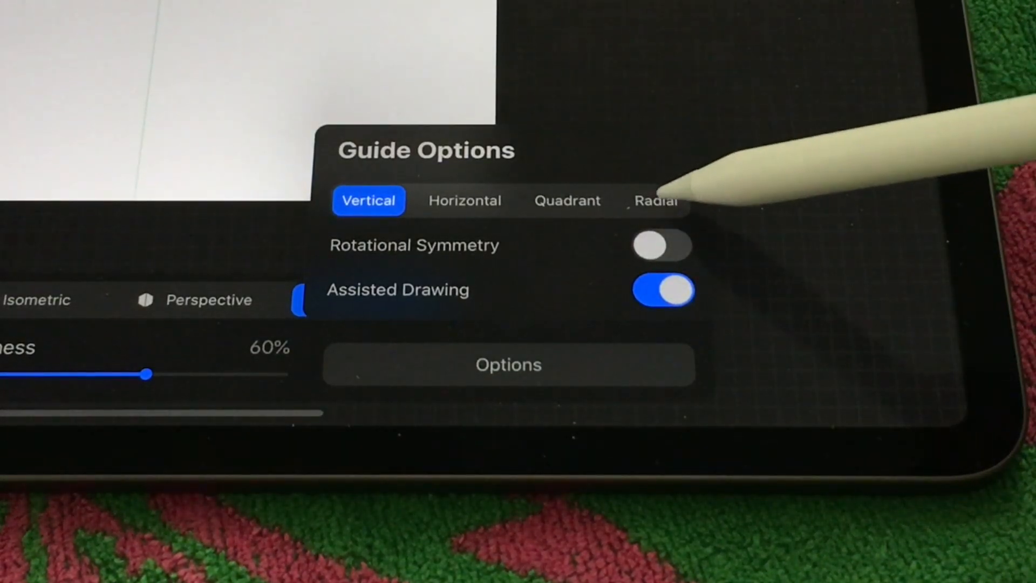
Switch the symmetry guide to Radial with Rotational Symmetry on
{"action": "left_click", "coordinate": [657, 201]}
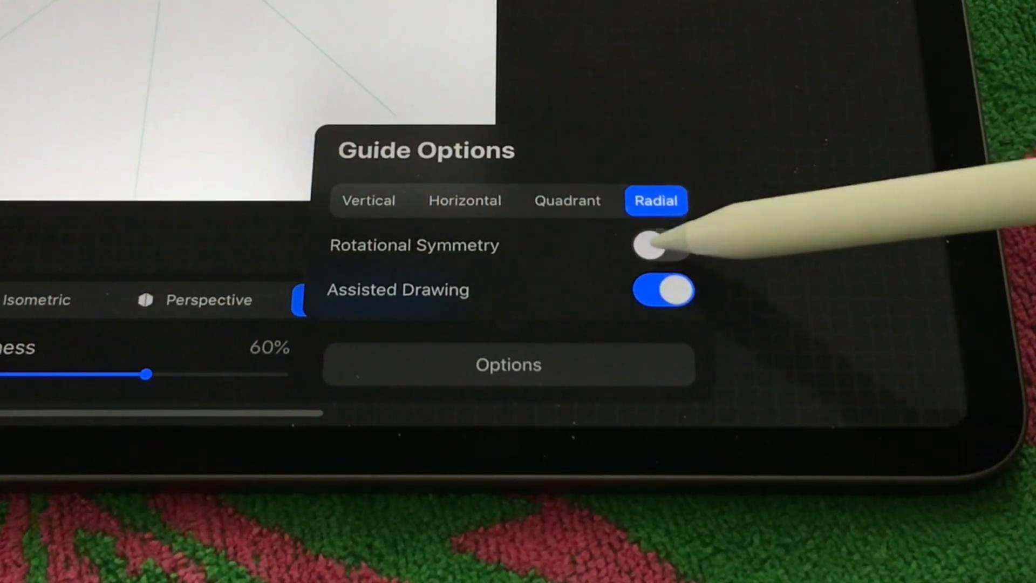
{"action": "left_click", "coordinate": [661, 246]}
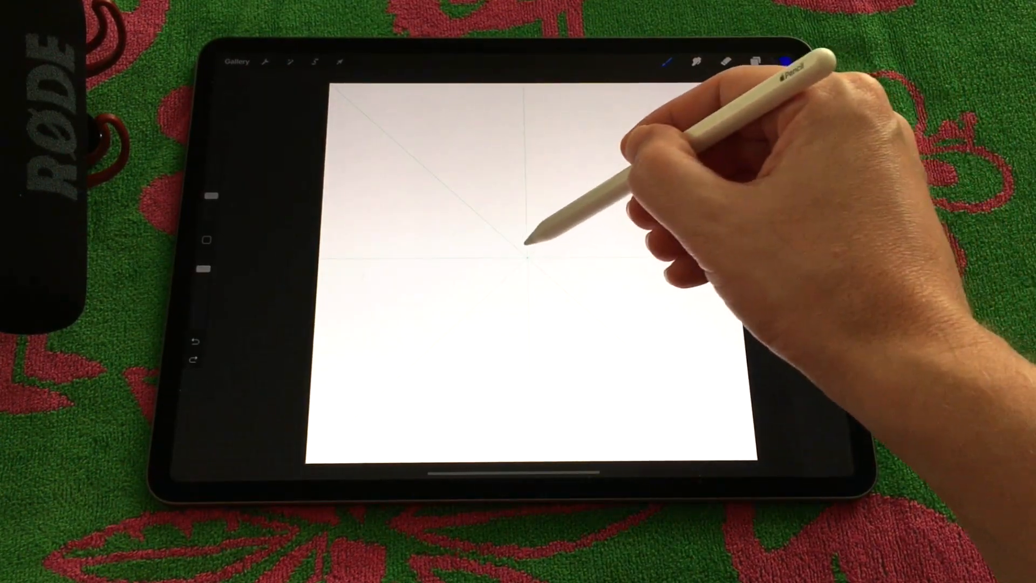
{"action": "left_click_drag", "start_coordinate": [522, 258], "coordinate": [529, 251]}
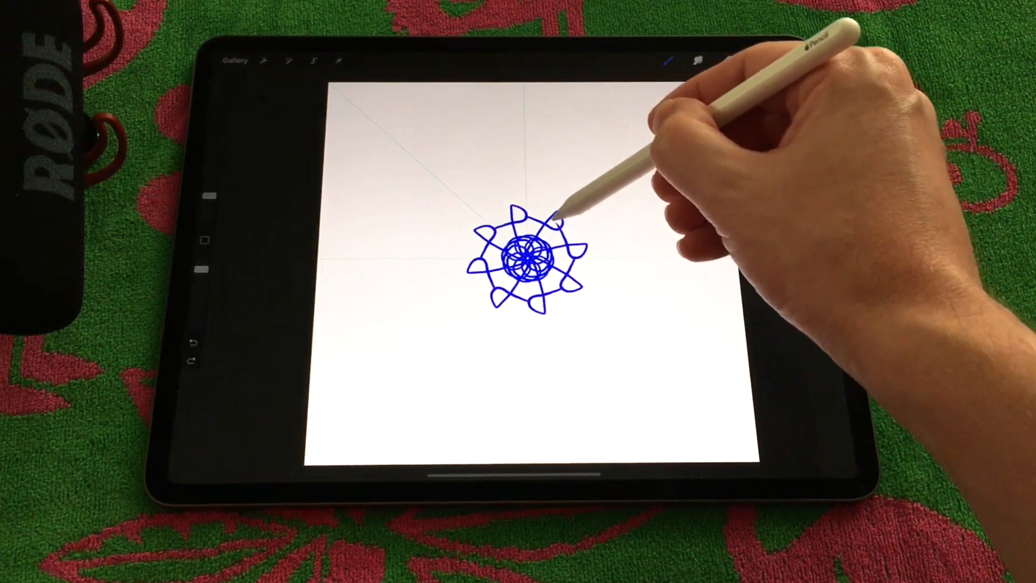
{"action": "left_click_drag", "start_coordinate": [549, 218], "coordinate": [463, 311]}
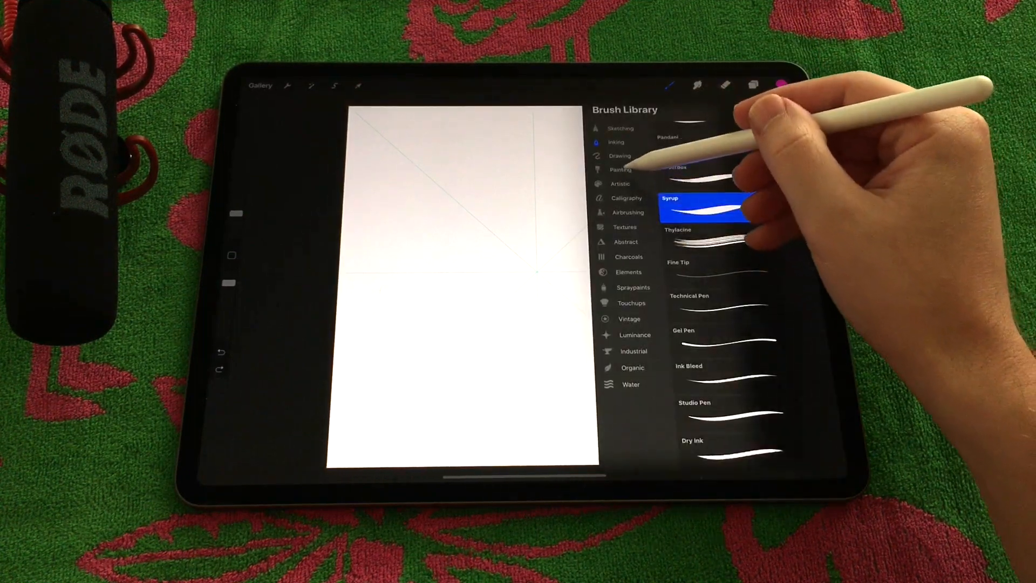
Choose an Inking brush for the magenta petal outlines
{"action": "left_click", "coordinate": [626, 198]}
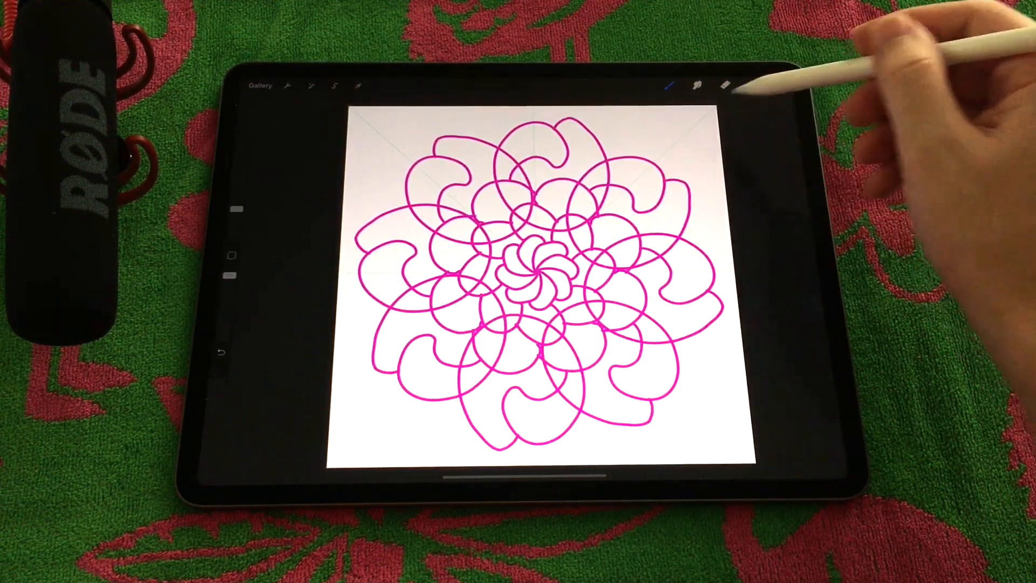
Fill petals with orange, then pick magenta and fill the curled outer petals
{"action": "left_click", "coordinate": [780, 84]}
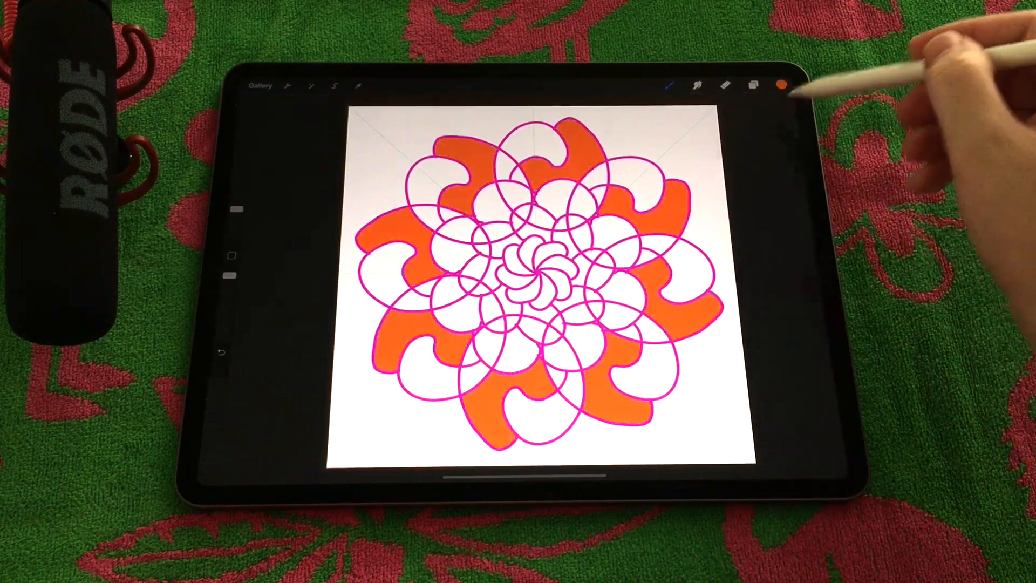
{"action": "left_click", "coordinate": [779, 83]}
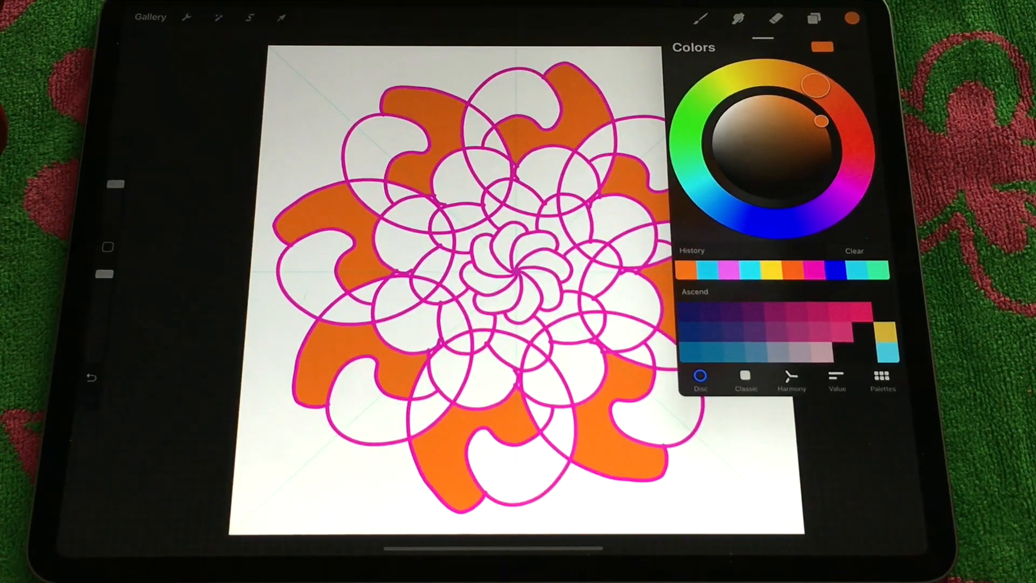
{"action": "left_click_drag", "start_coordinate": [821, 121], "coordinate": [850, 190]}
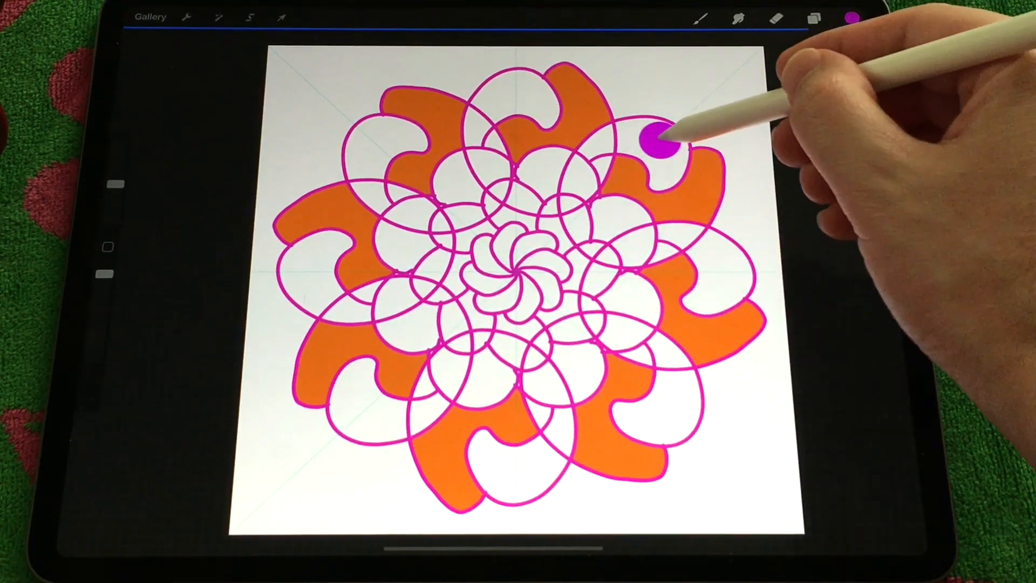
{"action": "left_click", "coordinate": [848, 18]}
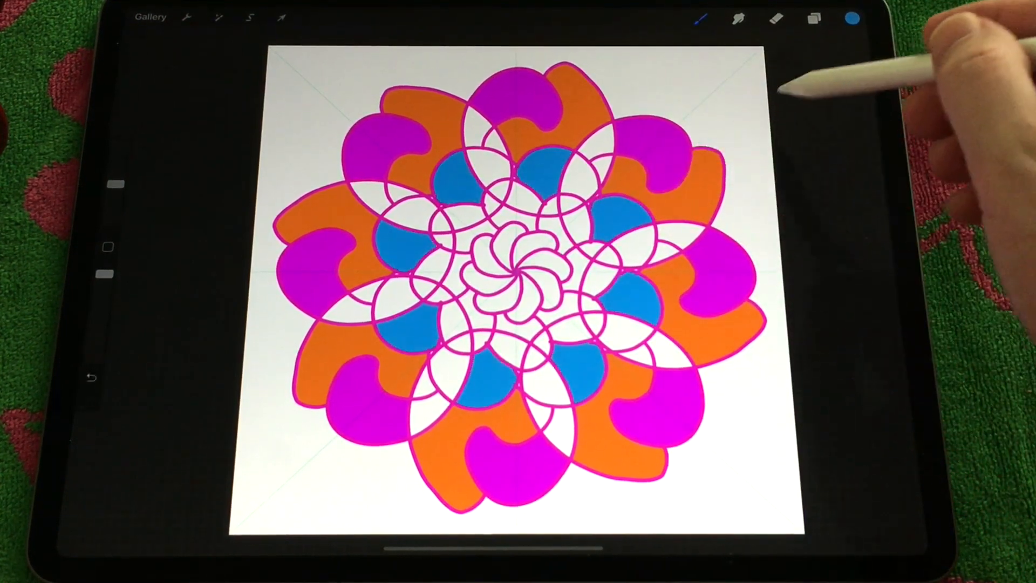
Fill the inner petal segments with yellow, then return to orange for gaps
{"action": "left_click", "coordinate": [851, 17]}
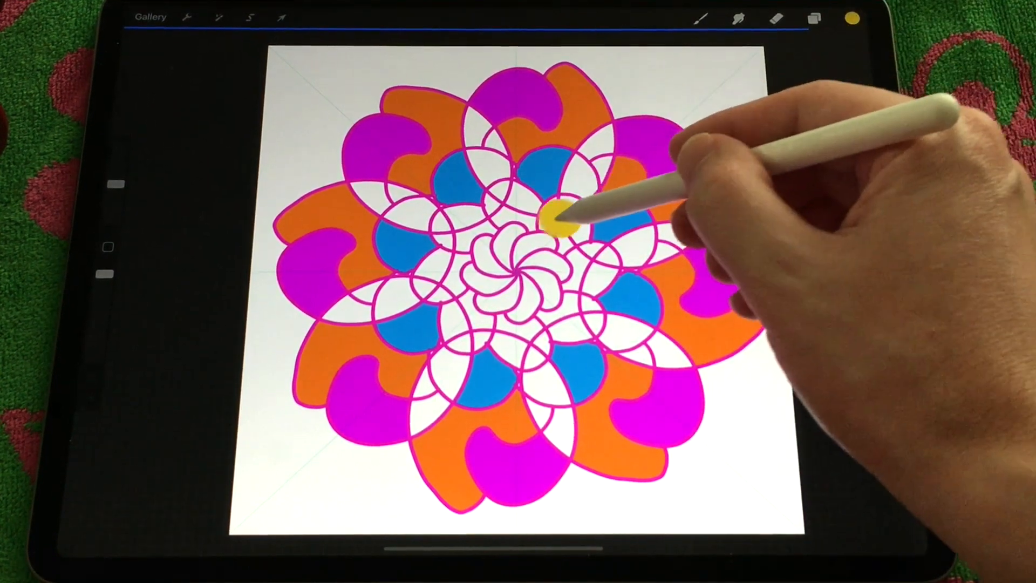
{"action": "left_click", "coordinate": [554, 219]}
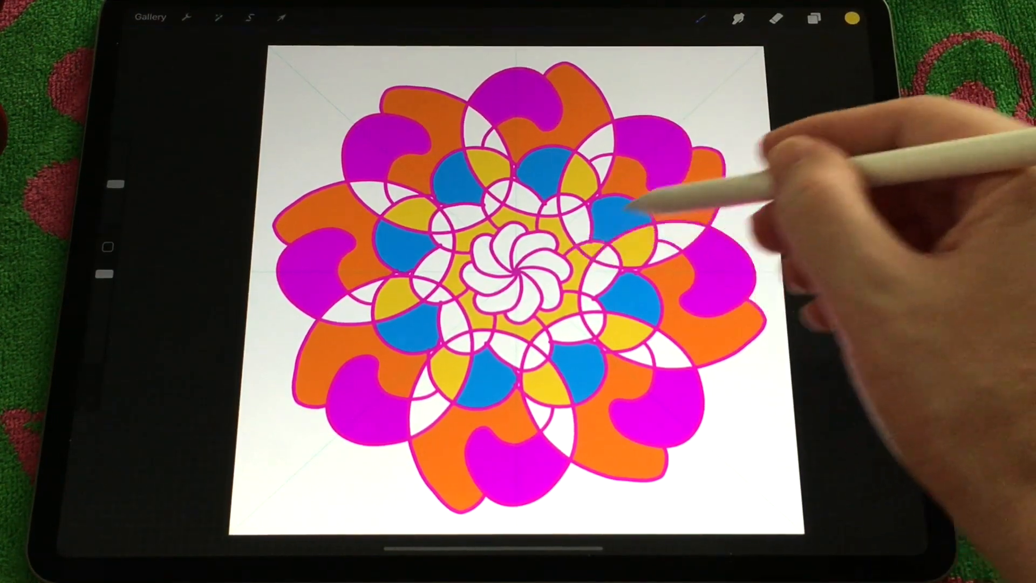
{"action": "left_click", "coordinate": [851, 17]}
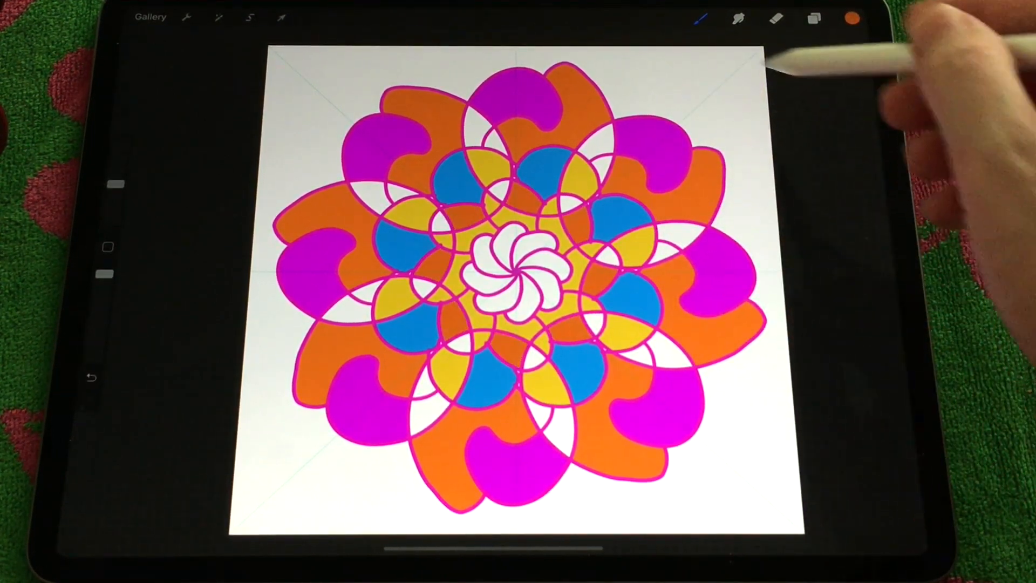
Review the radial drawing guide settings, then bring up the colour picker again
{"action": "left_click", "coordinate": [188, 16]}
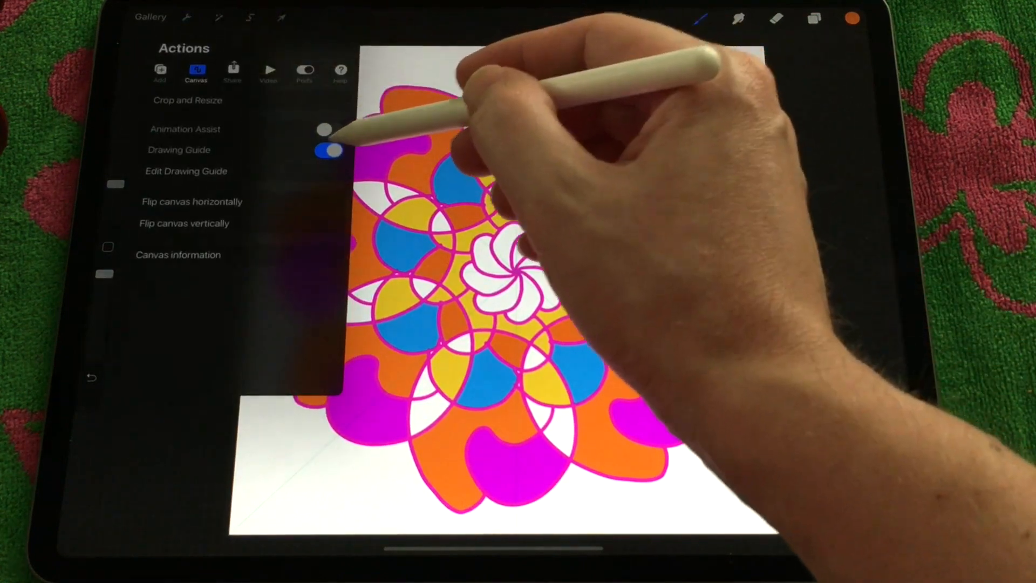
{"action": "left_click", "coordinate": [186, 171]}
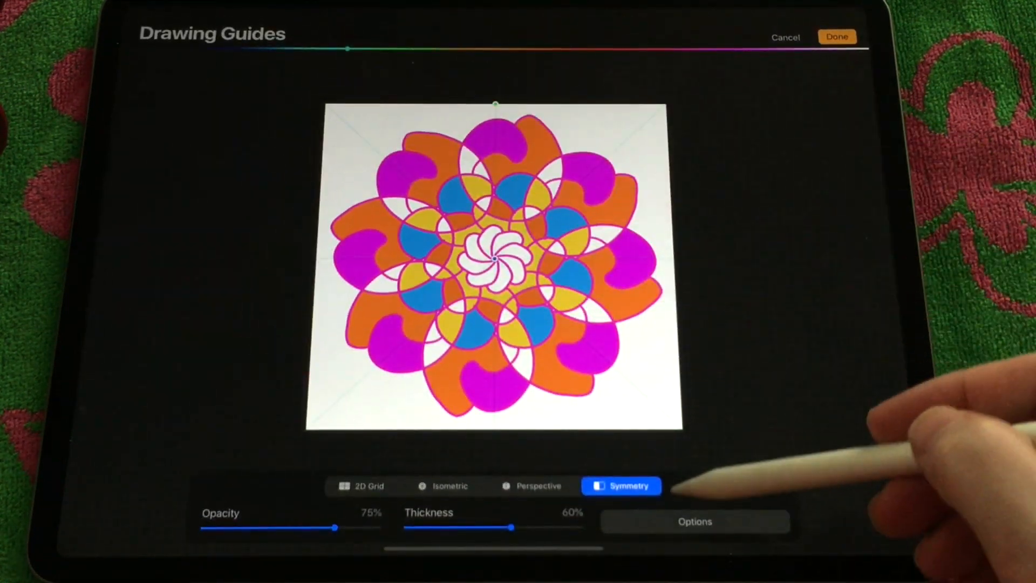
{"action": "left_click", "coordinate": [695, 521]}
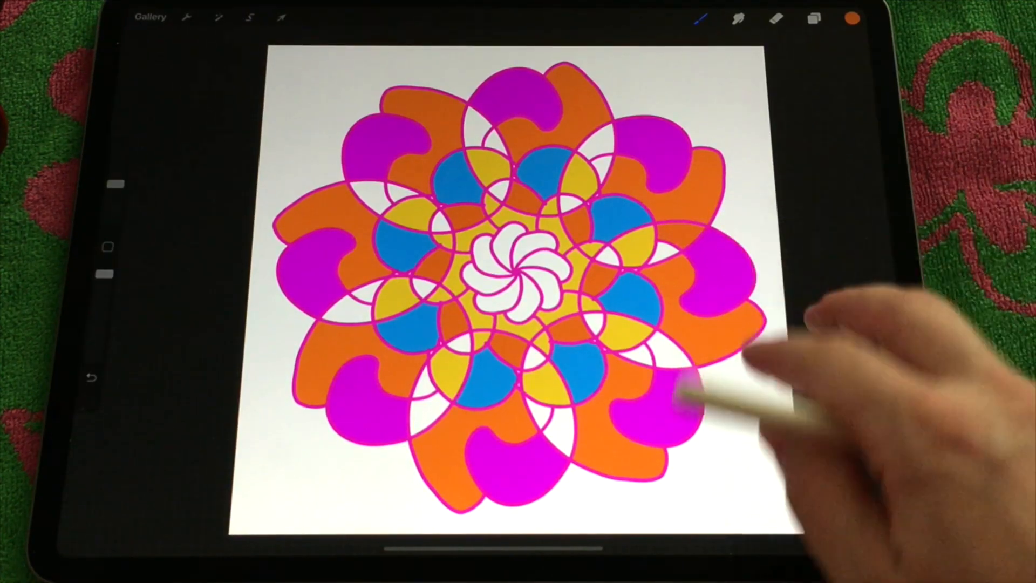
{"action": "left_click", "coordinate": [850, 18]}
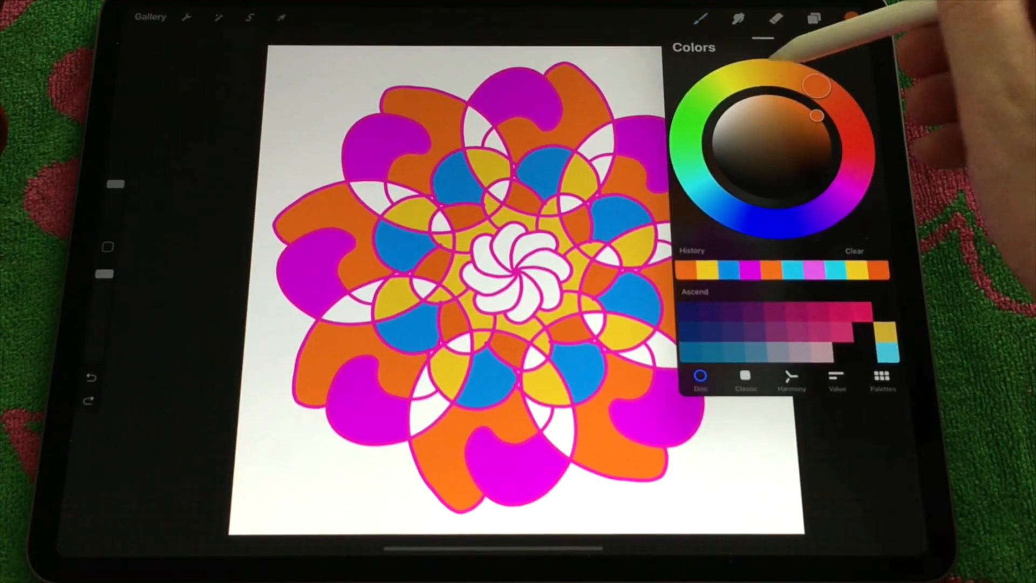